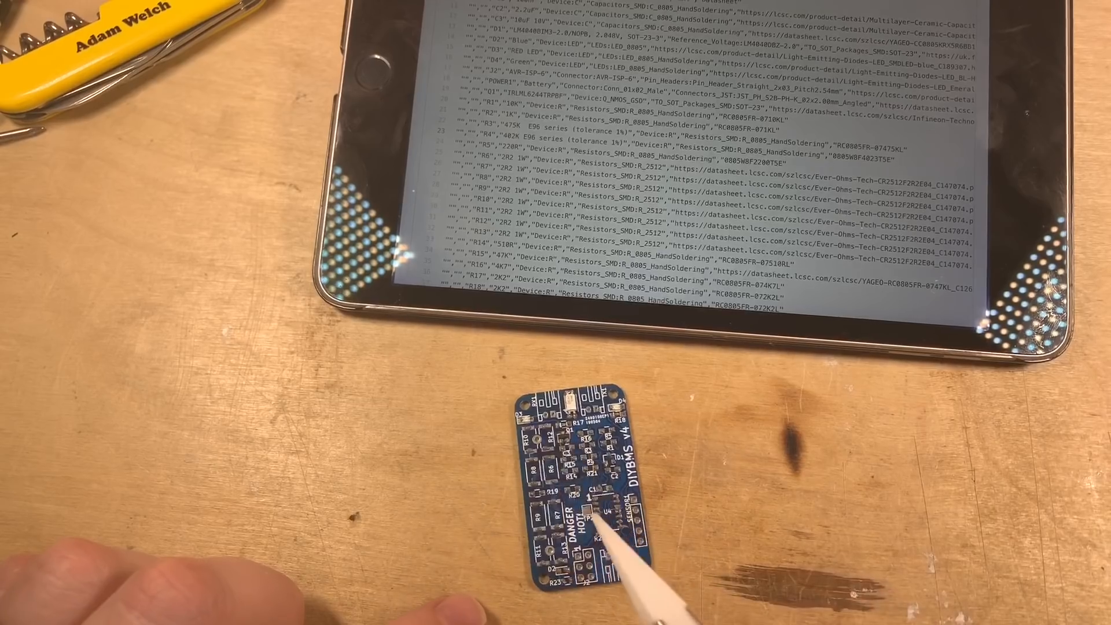
scroll("down", 3)
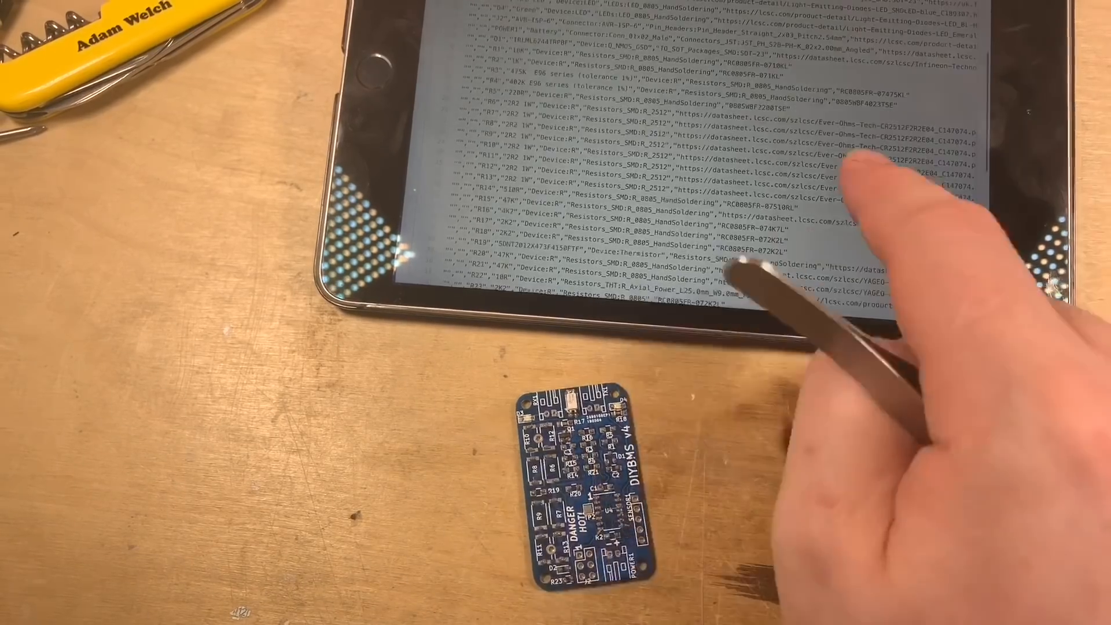